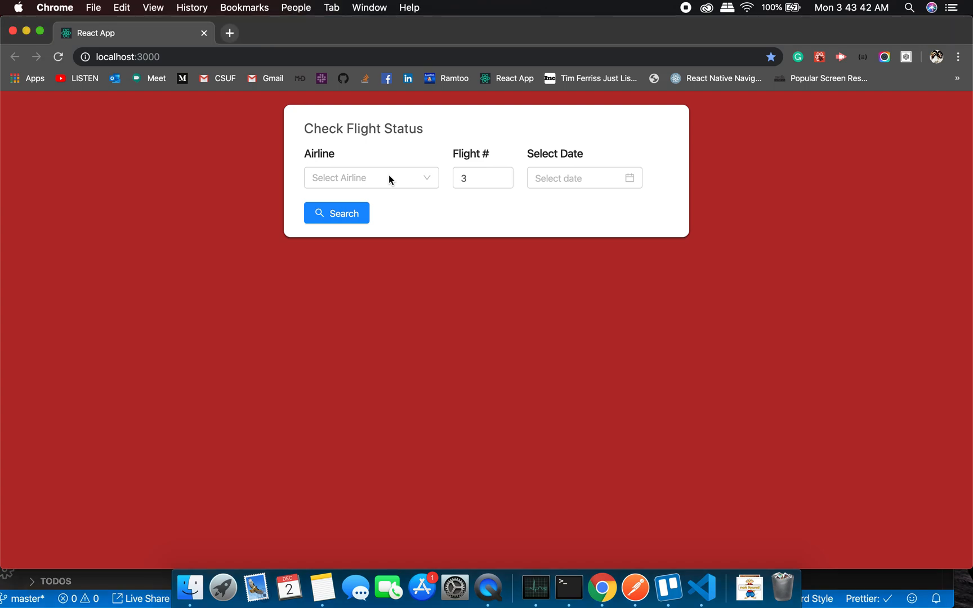
Search Eithid flight 3 on December 2, 2019, returning In Air from Munich to Abu Dhabi
left_click(371, 178)
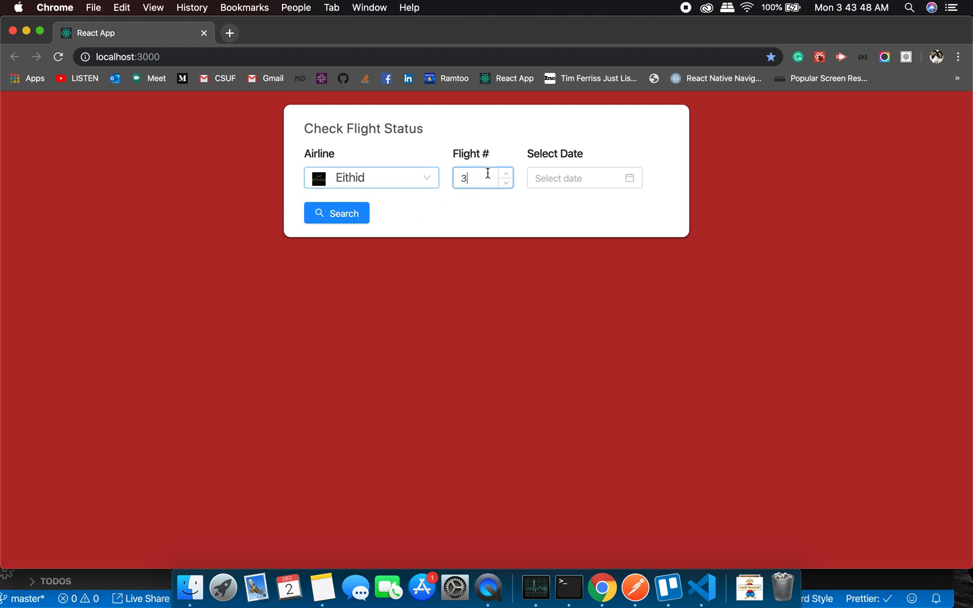
key("backspace")
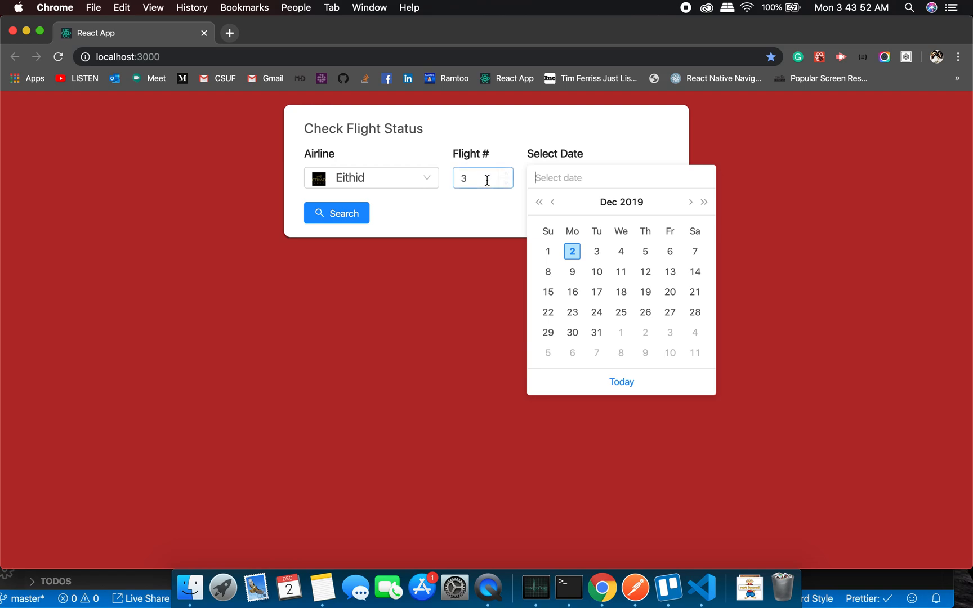
left_click(571, 252)
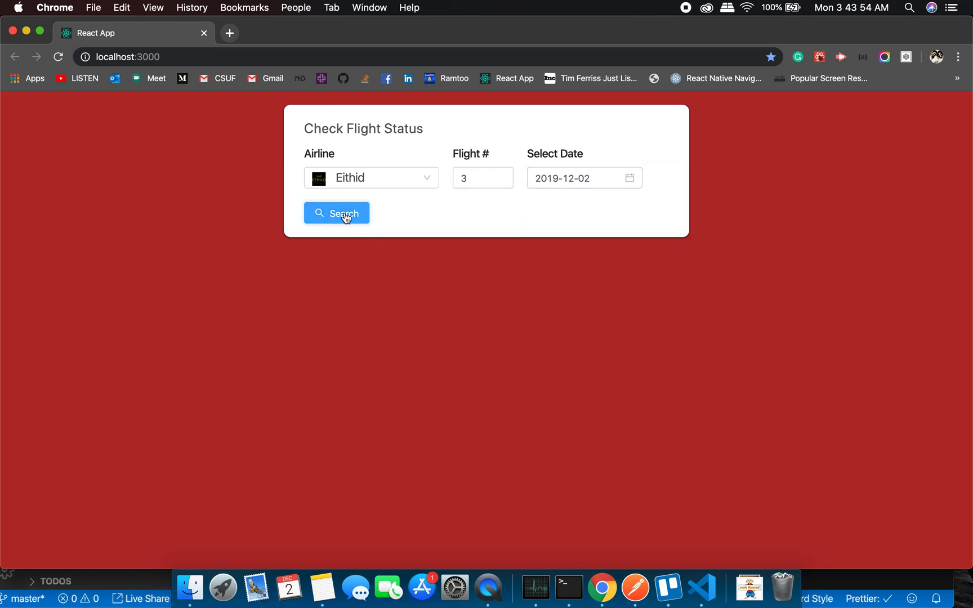
left_click(337, 213)
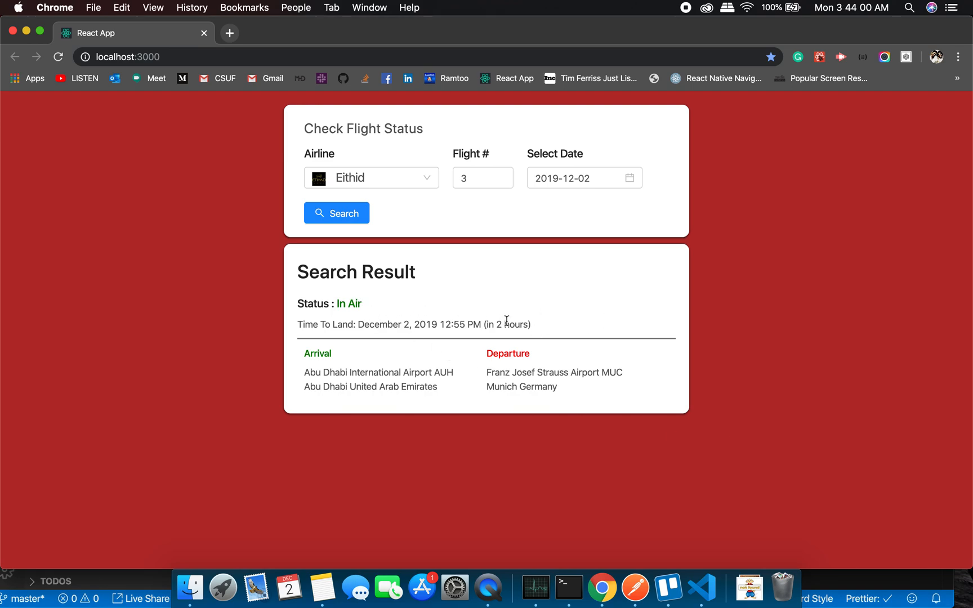
Search Qatar flight 242 showing Scheduled, Doha to Istanbul, then change the date to 2019-12-01
left_click(371, 178)
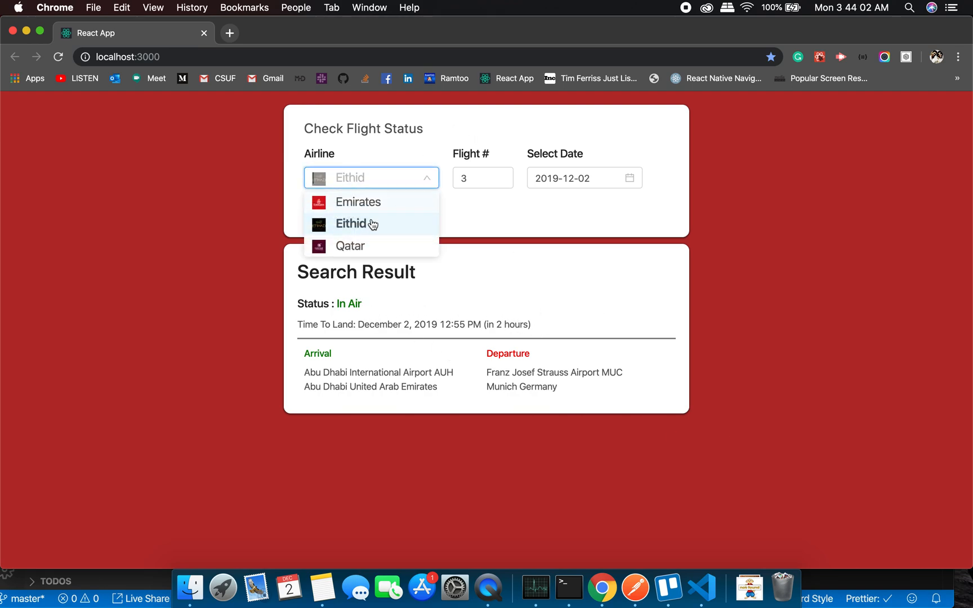
left_click(350, 246)
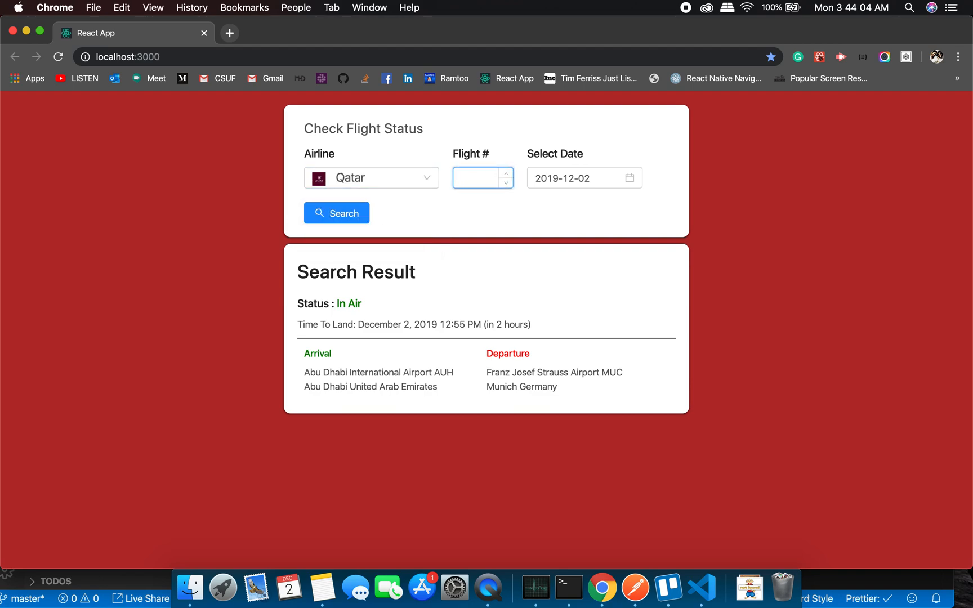
type("242")
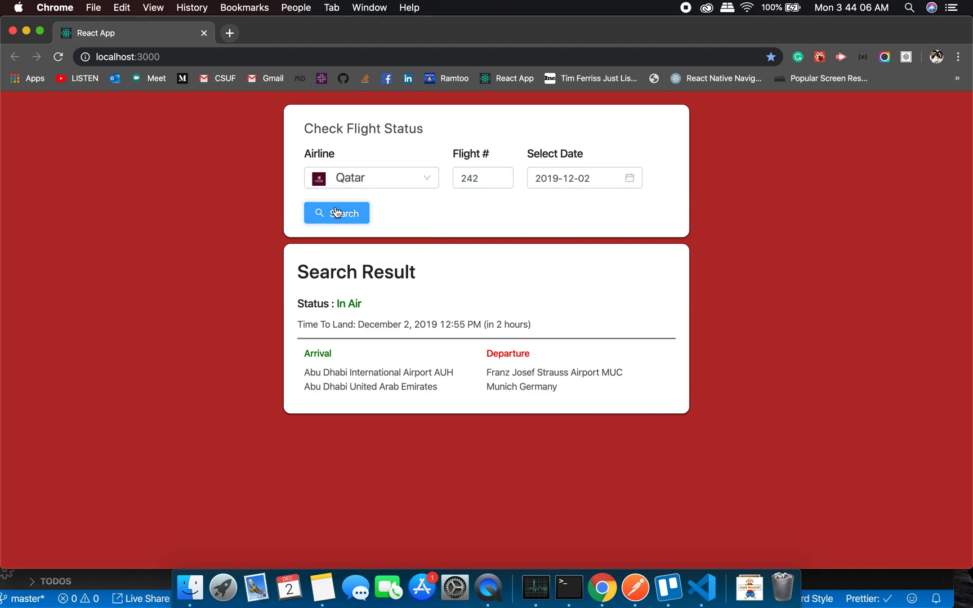
left_click(336, 213)
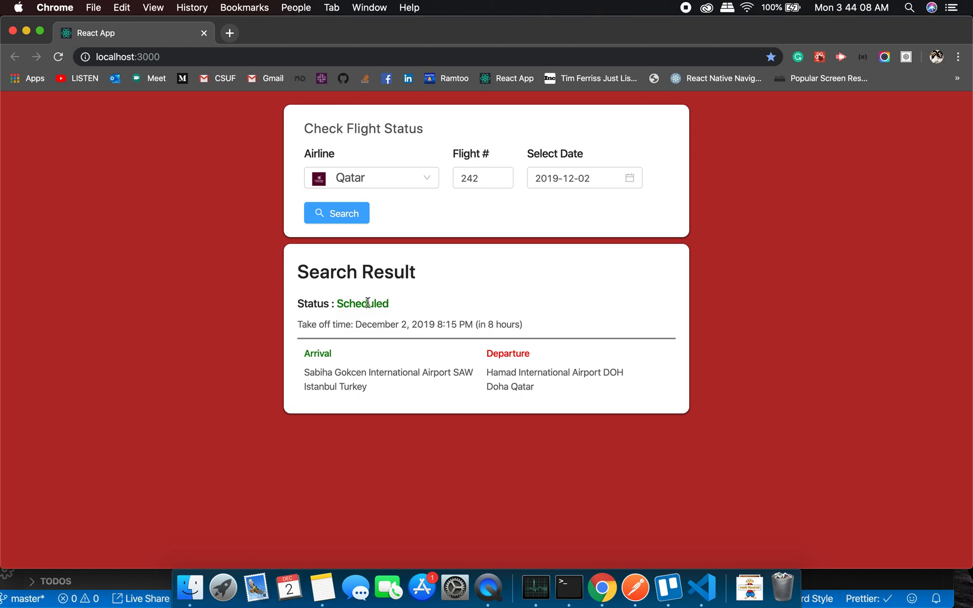
double_click(500, 324)
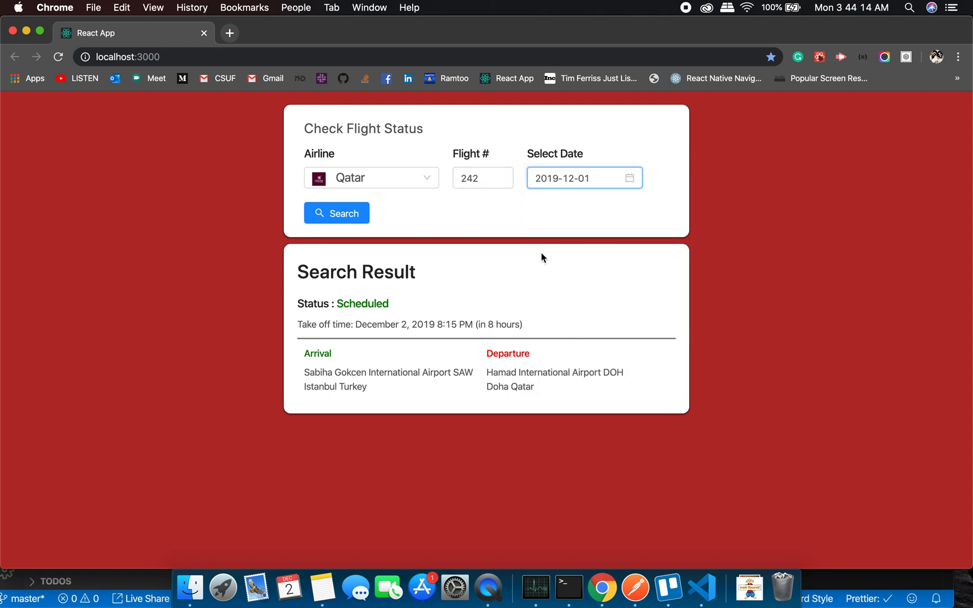
Rerun the search for December 1 to get Qatar 242 Landed in Istanbul, 13 hours ago
left_click(337, 213)
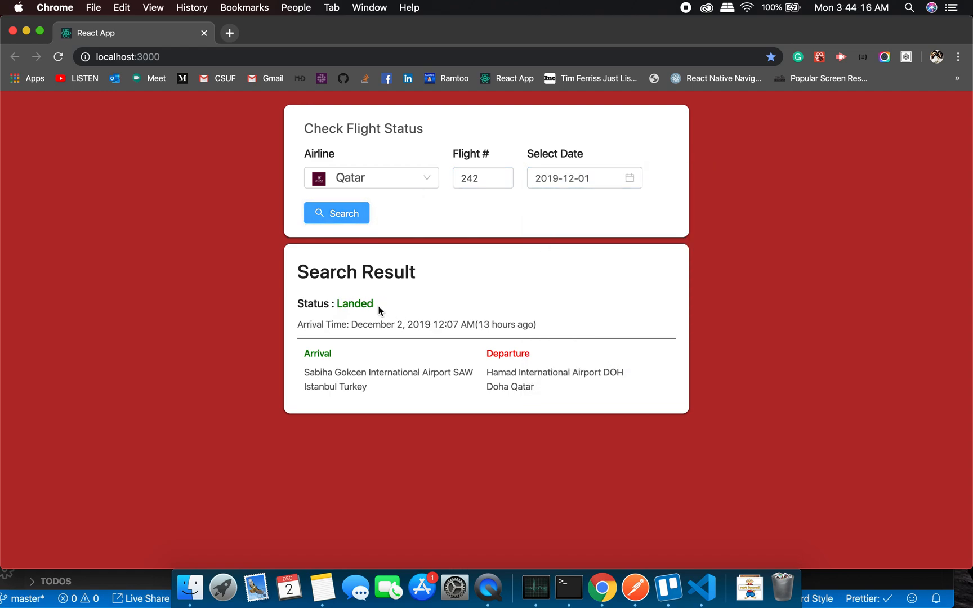
double_click(353, 303)
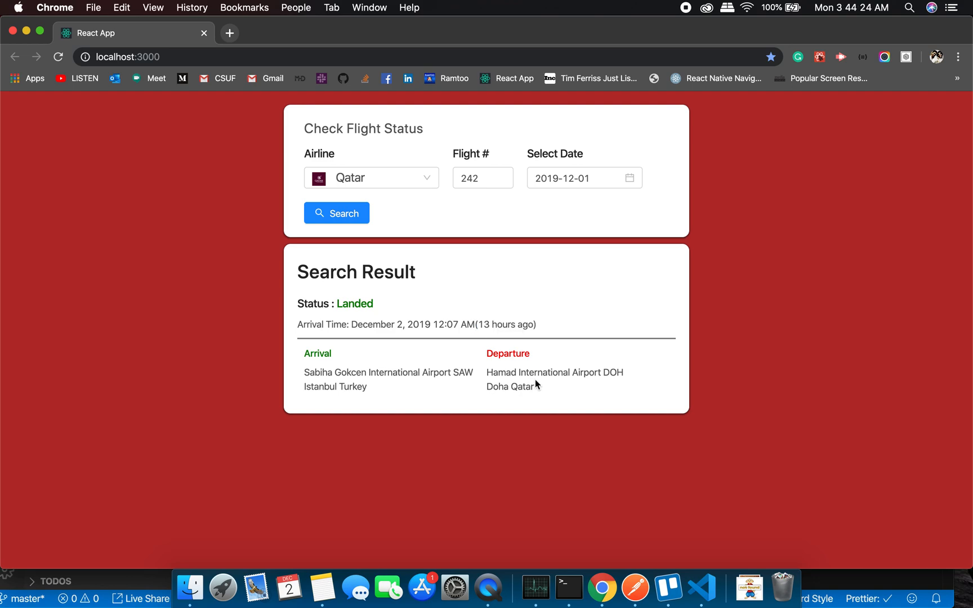
mouse_move(363, 386)
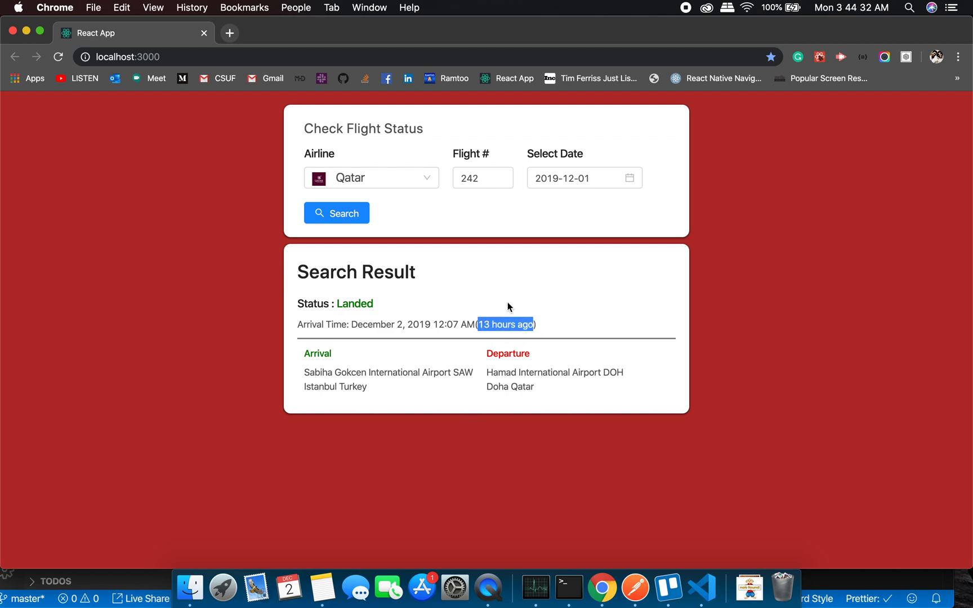
Search Qatar 242 for December 3, 2019 and highlight Scheduled and the 'in a day' take-off note
left_click(571, 178)
type("3")
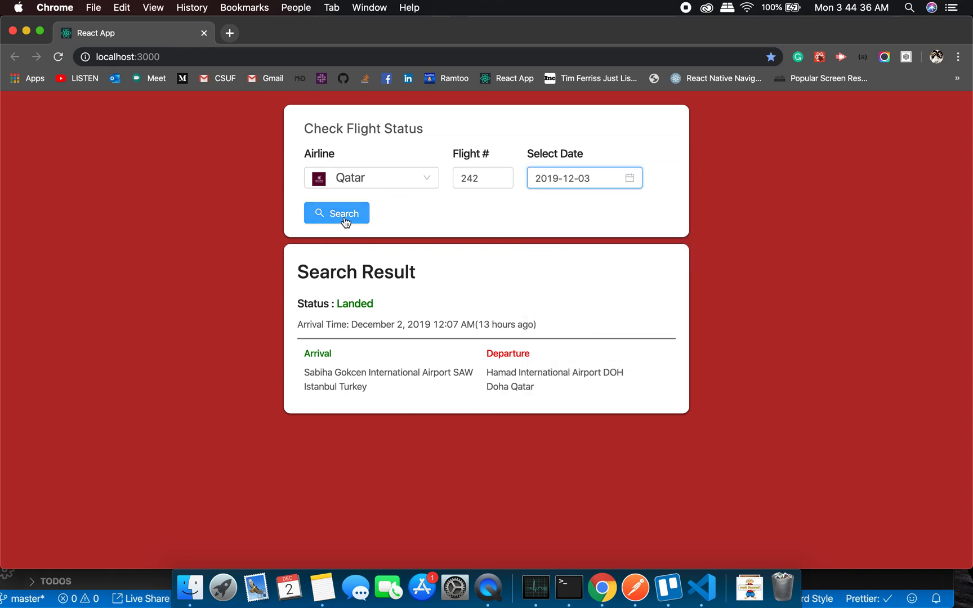
left_click(336, 213)
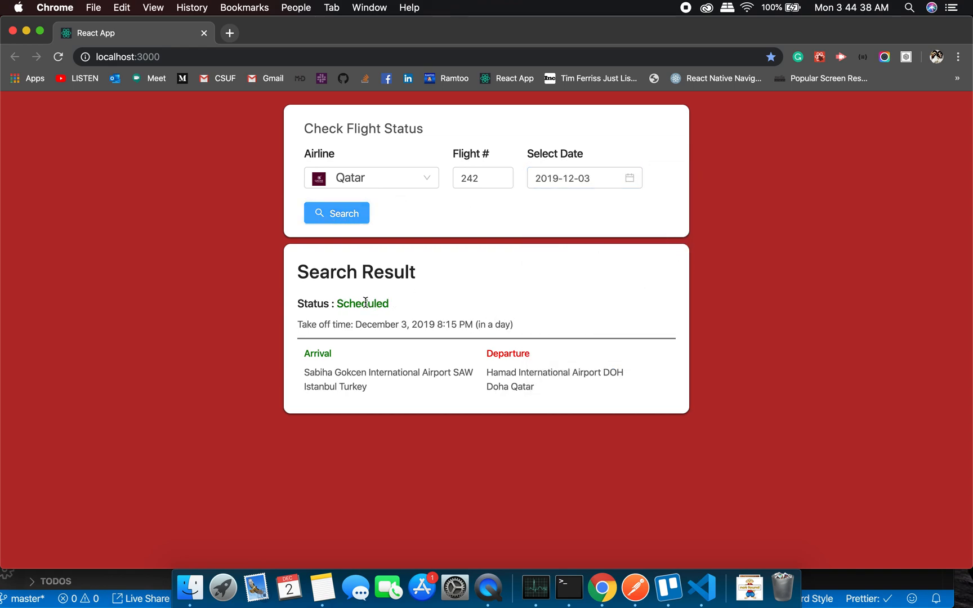
double_click(363, 303)
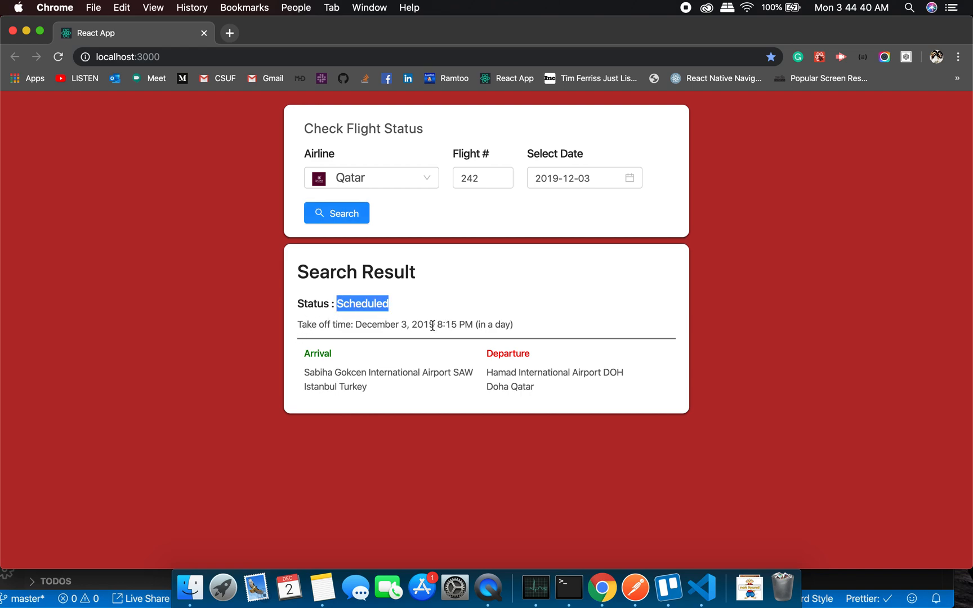
left_click_drag(356, 325, 463, 324)
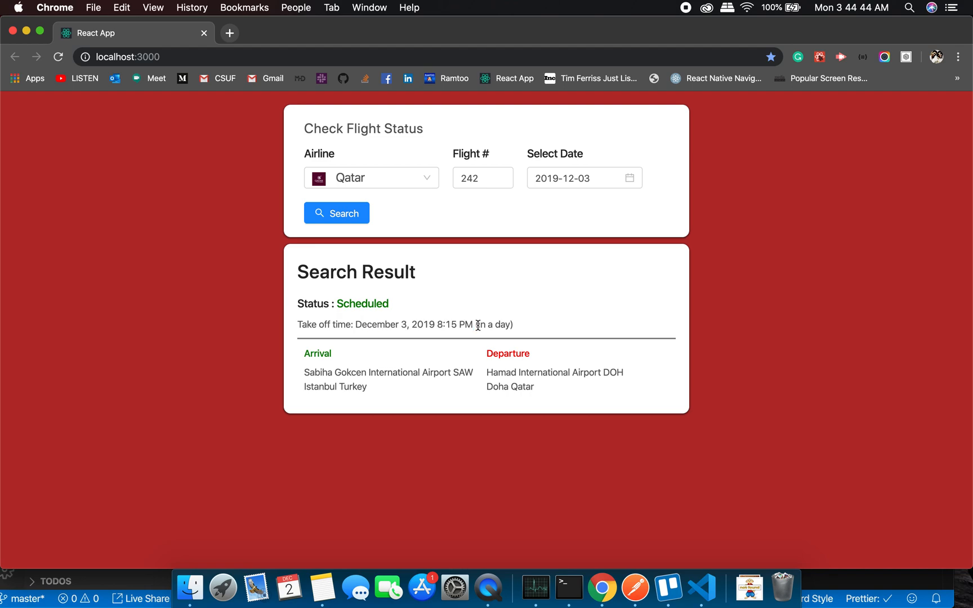
double_click(494, 325)
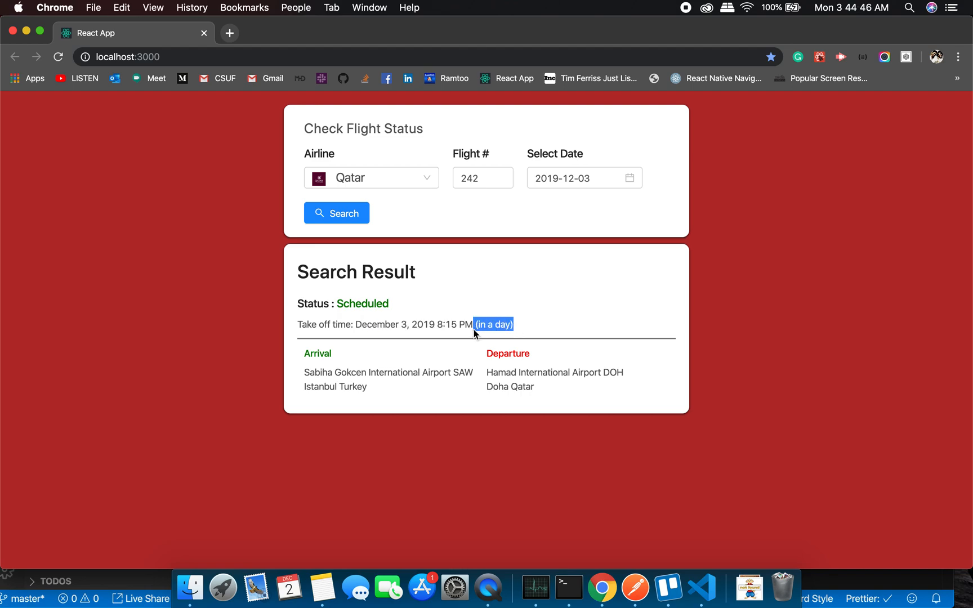
mouse_move(517, 330)
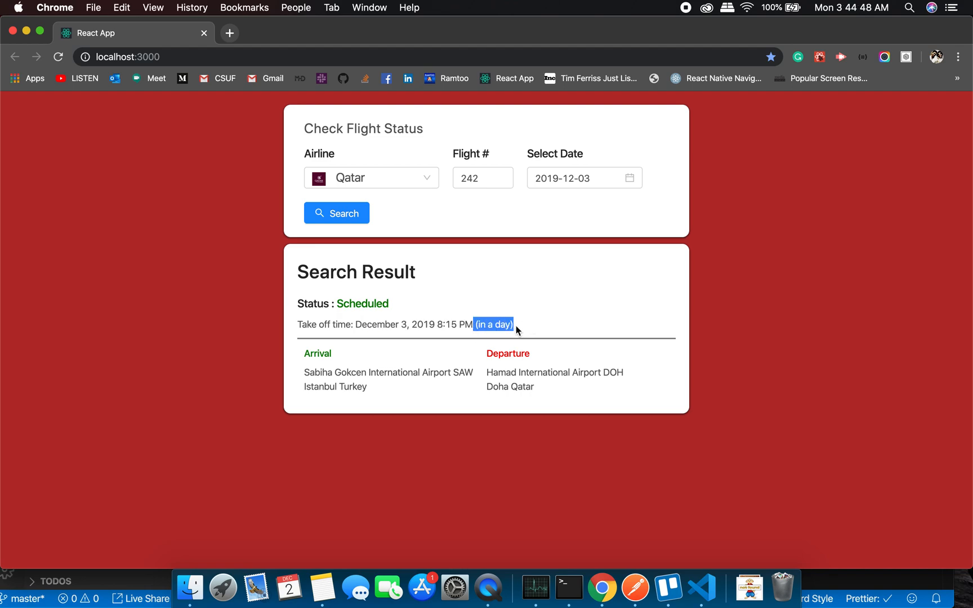